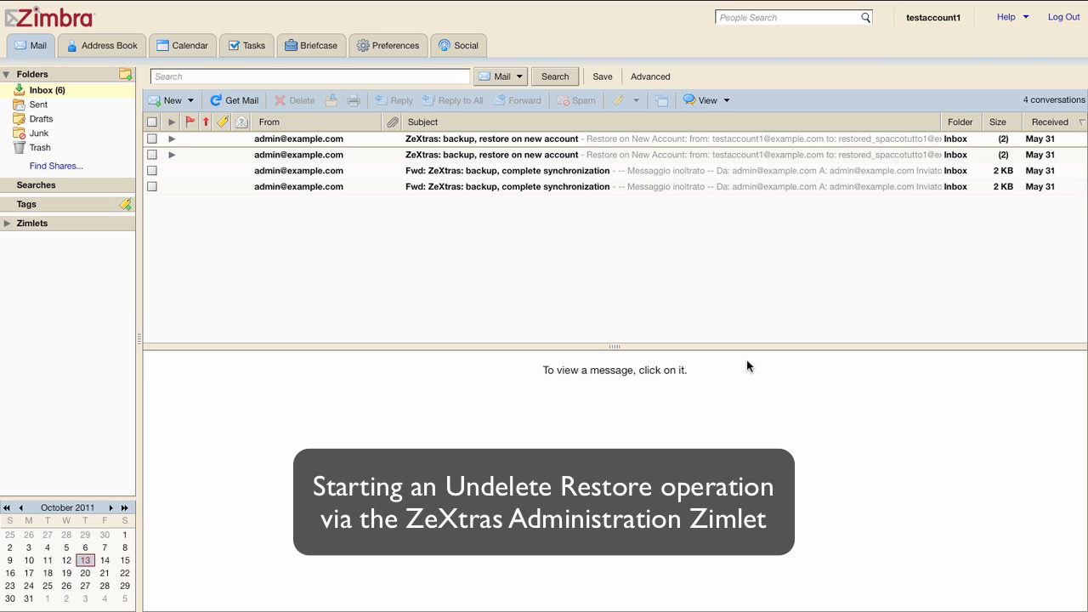
{"action": "mouse_move", "coordinate": [153, 173]}
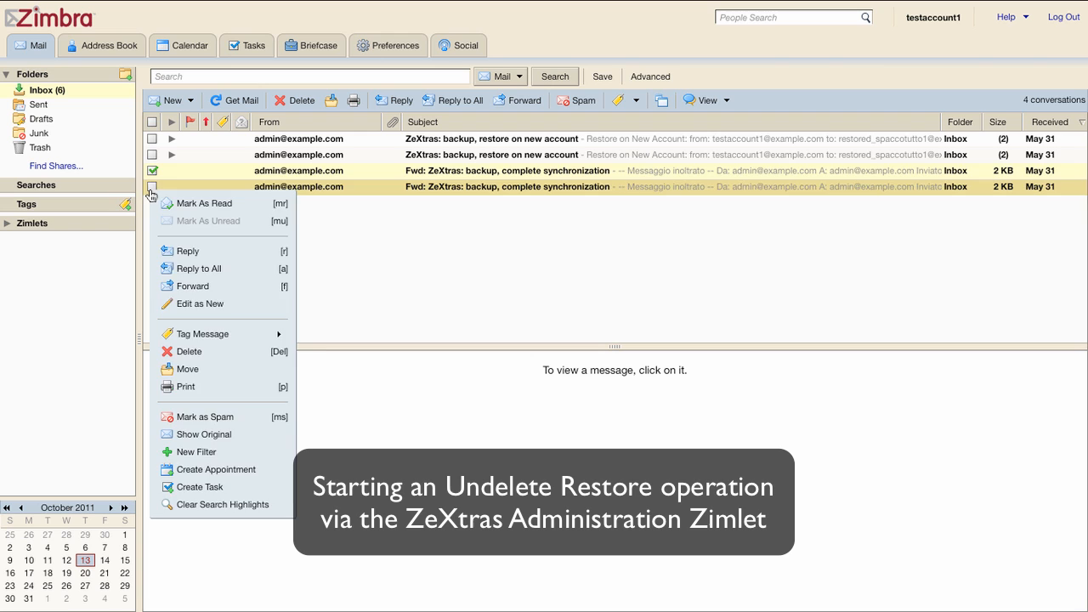
Delete both 'Fwd: ZeXtras: backup, complete synchronization' messages and permanently empty the Trash.
{"action": "left_click", "coordinate": [160, 192]}
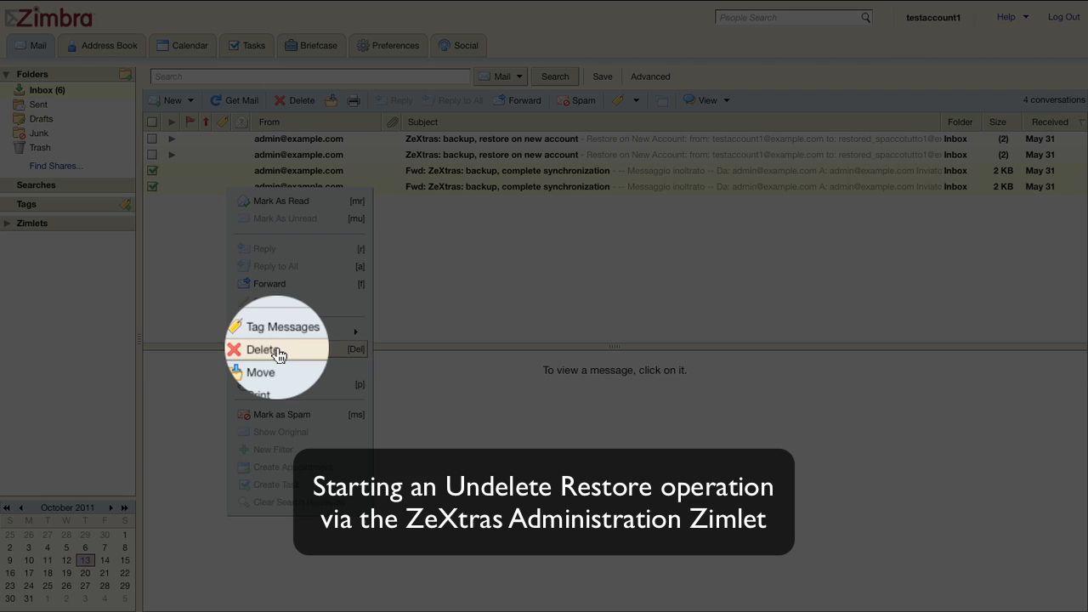
{"action": "left_click", "coordinate": [266, 350]}
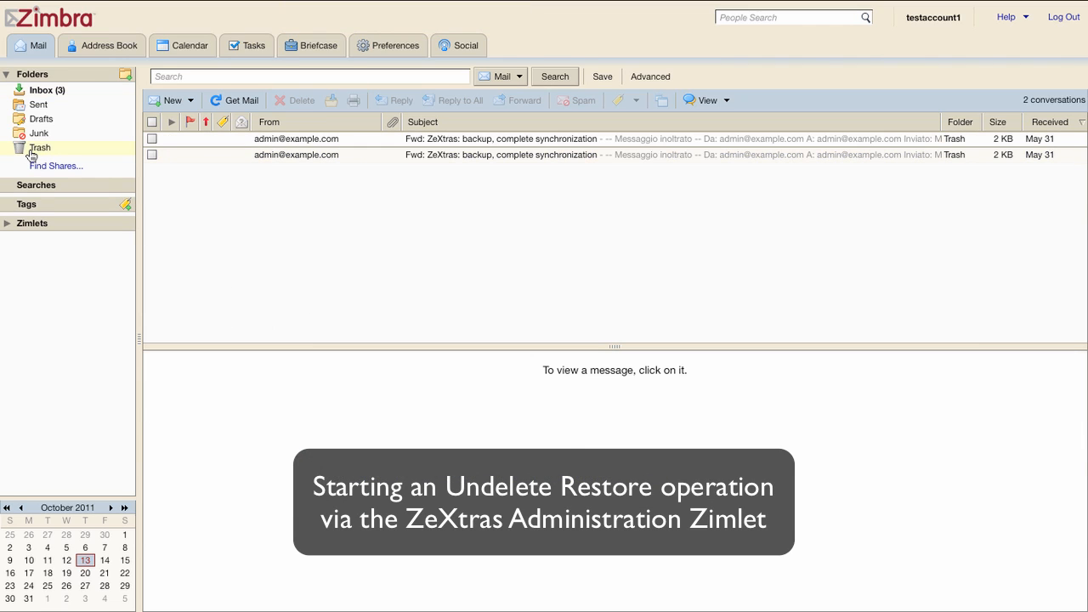
{"action": "right_click", "coordinate": [39, 147]}
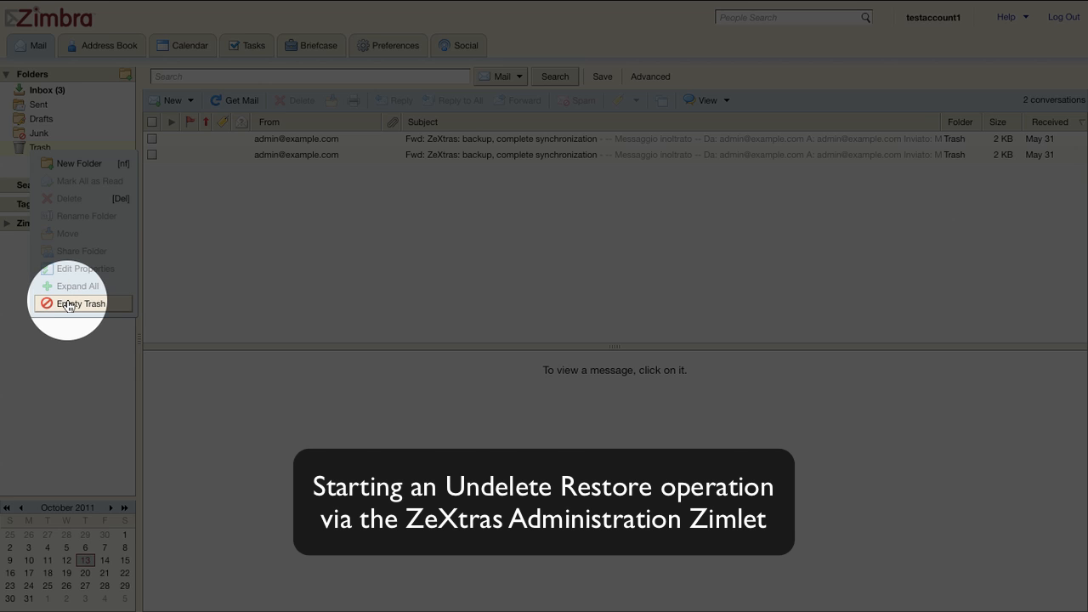
{"action": "left_click", "coordinate": [77, 303]}
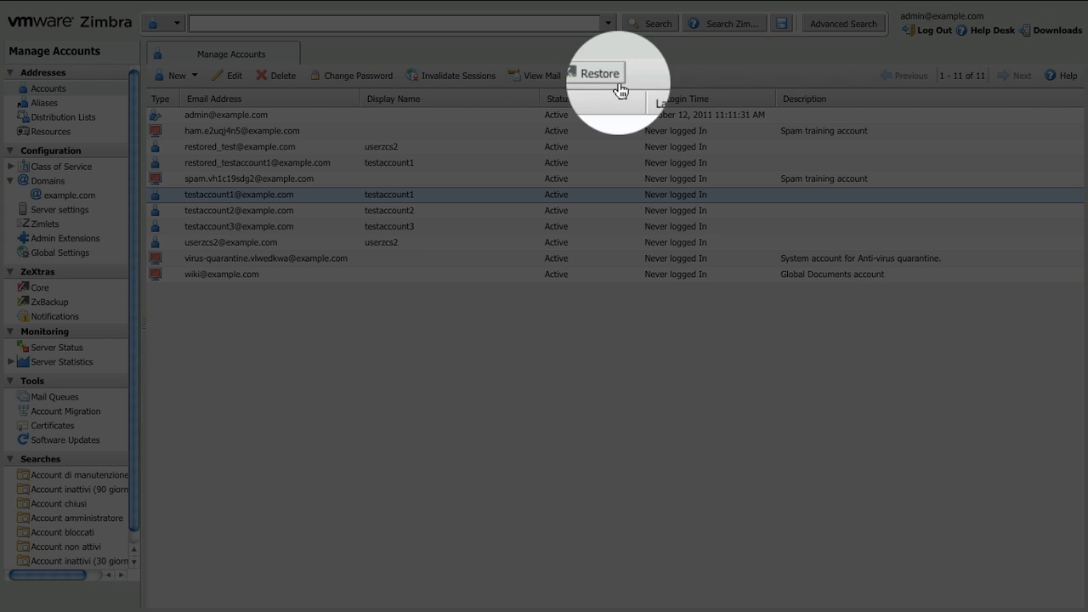
Queue an Undelete restore for testaccount1 covering items deleted since 10/13/2011 3:41:34 PM.
{"action": "left_click", "coordinate": [595, 75]}
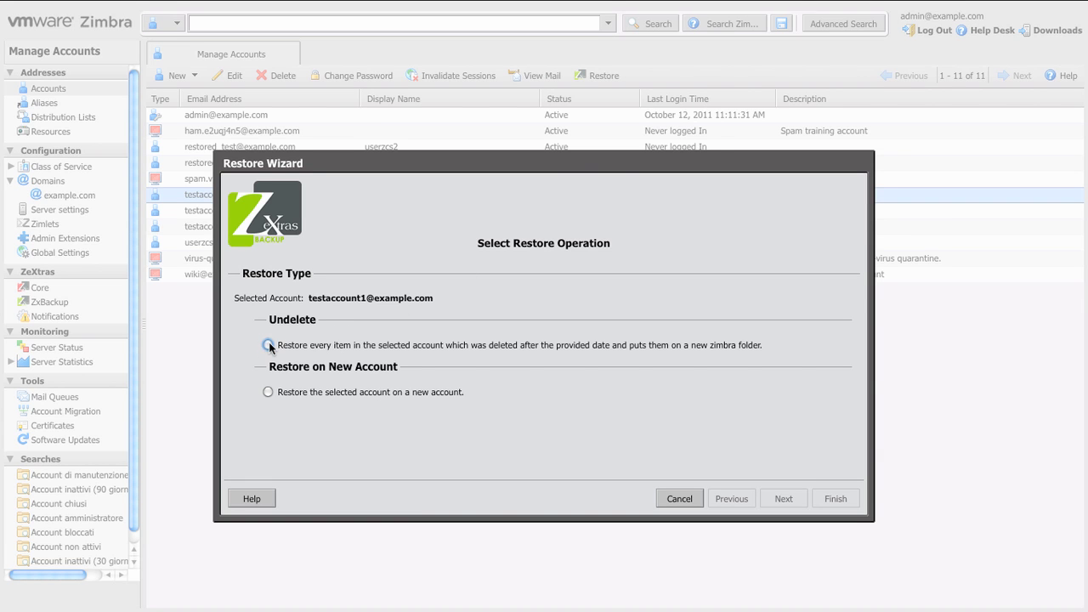
{"action": "left_click", "coordinate": [267, 345]}
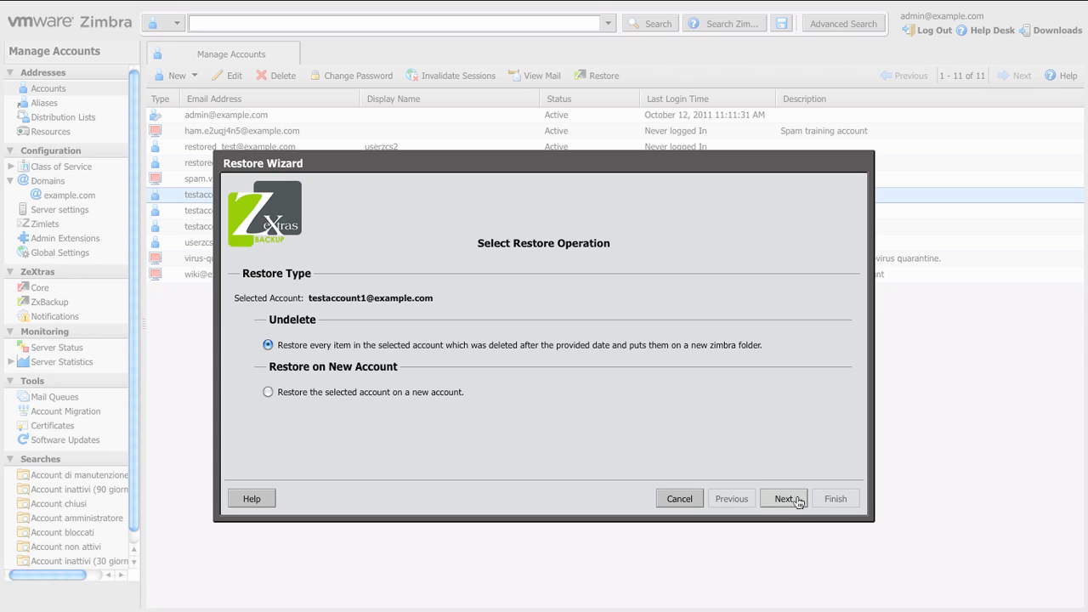
{"action": "left_click", "coordinate": [783, 498]}
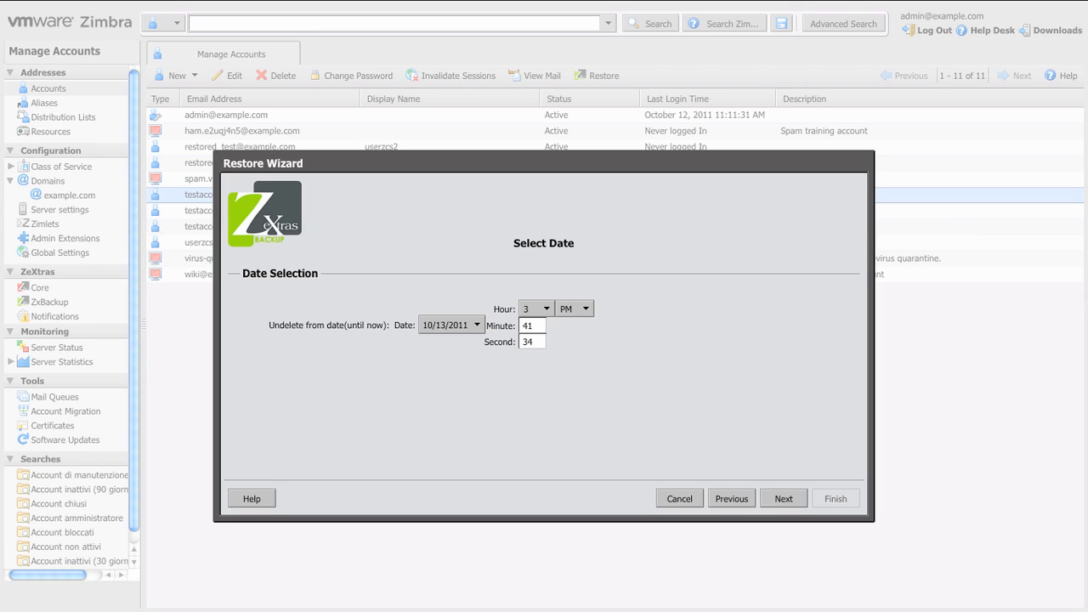
{"action": "mouse_move", "coordinate": [753, 447]}
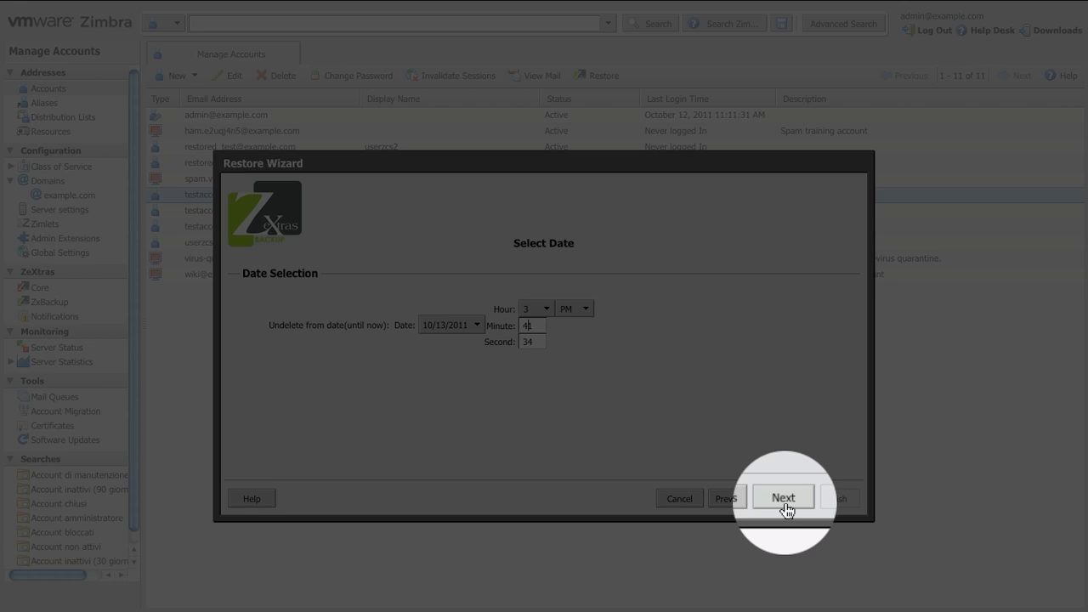
{"action": "left_click", "coordinate": [782, 498]}
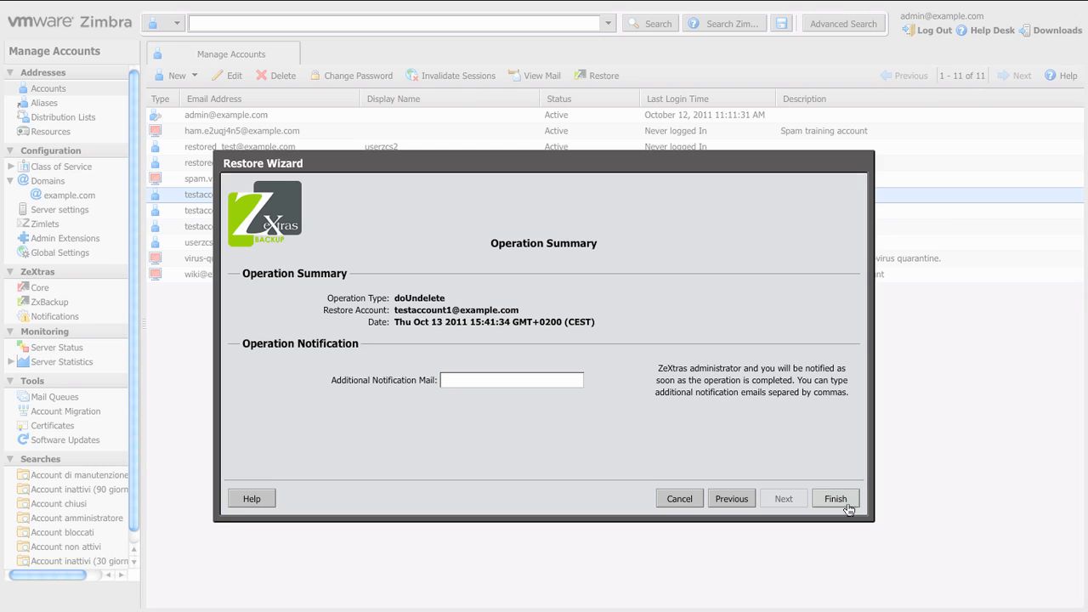
{"action": "left_click", "coordinate": [836, 498]}
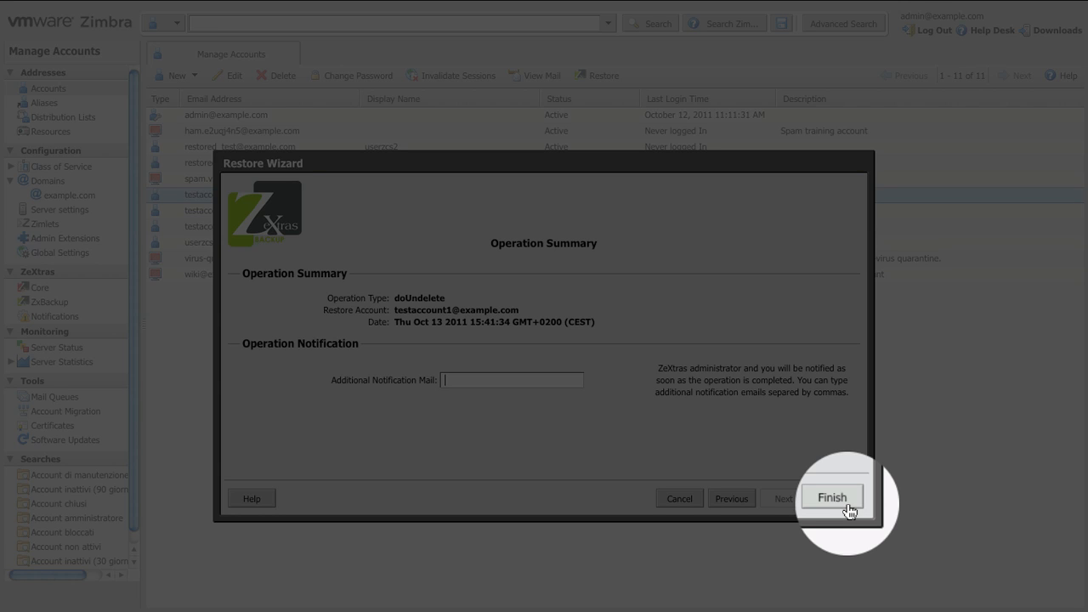
{"action": "left_click", "coordinate": [832, 497]}
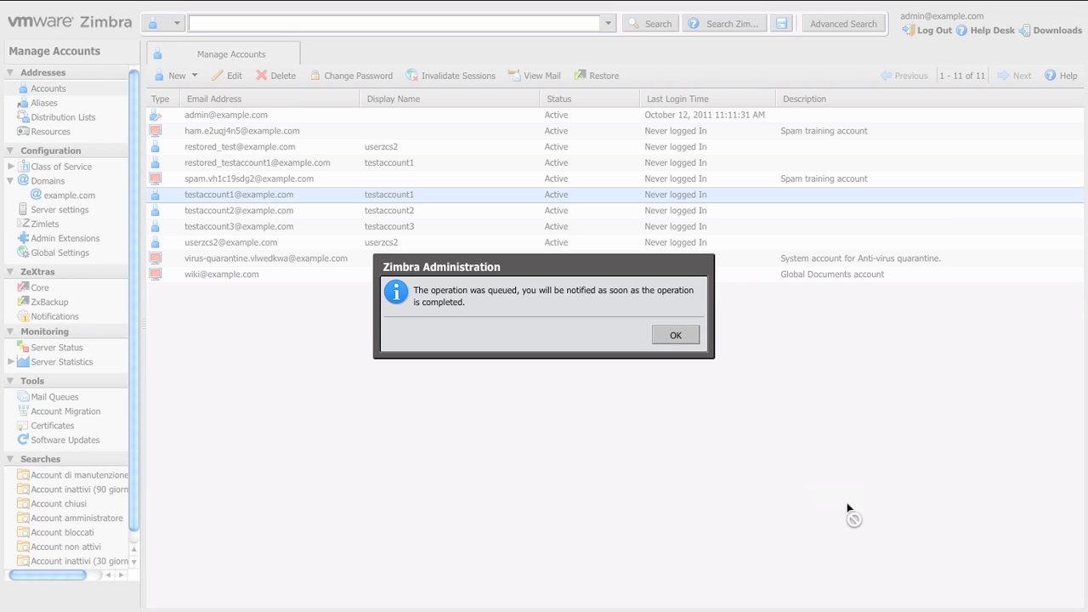
{"action": "left_click", "coordinate": [675, 334]}
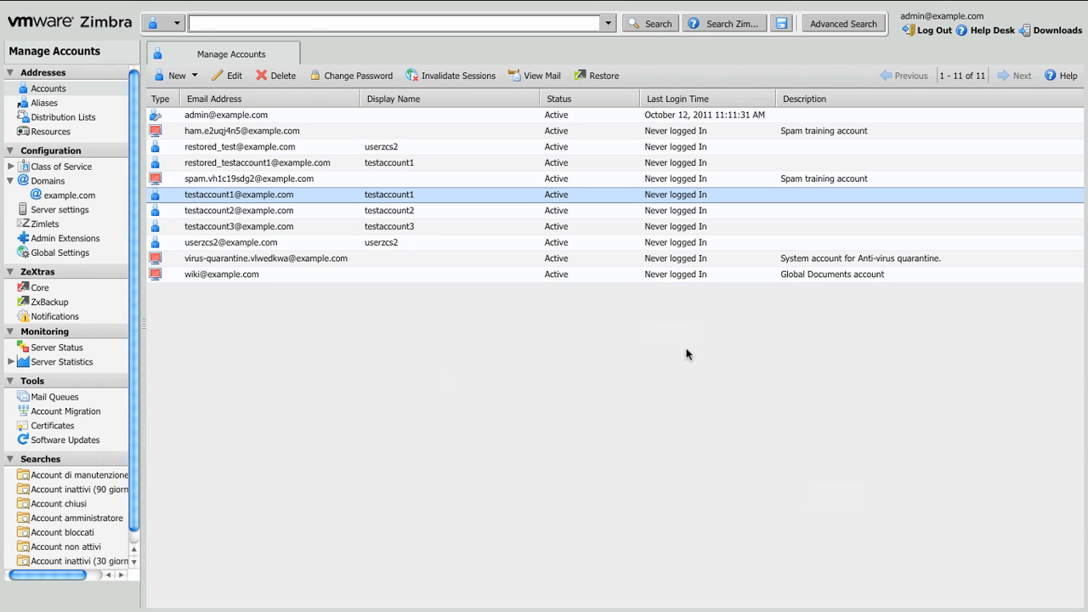
Open the 'Undelete completed' ZeXtras notification and read its stats showing 2 items restored.
{"action": "left_click", "coordinate": [53, 316]}
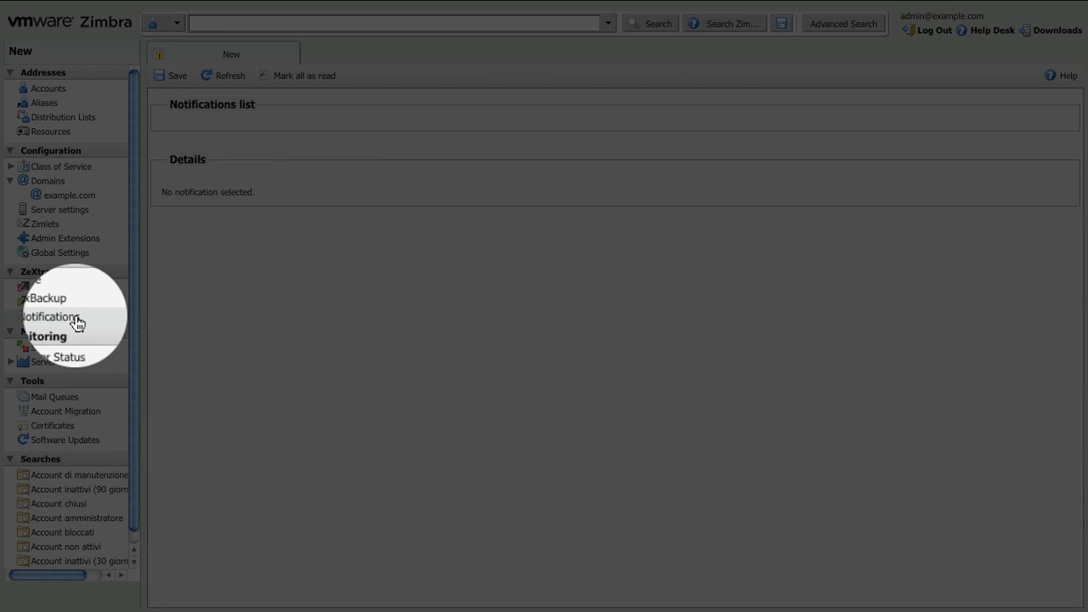
{"action": "left_click", "coordinate": [54, 316]}
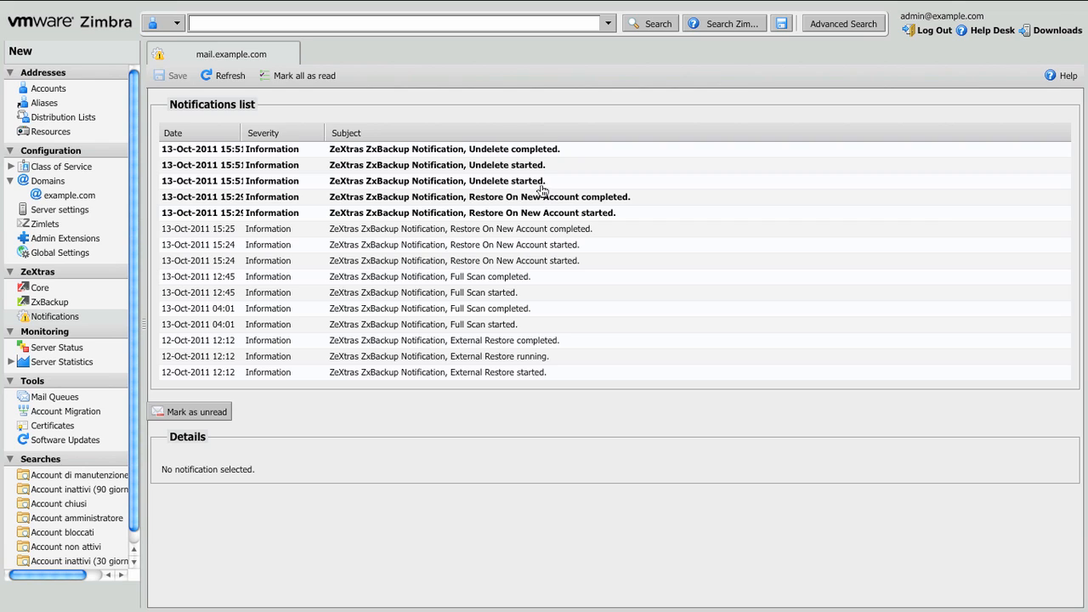
{"action": "left_click", "coordinate": [442, 180]}
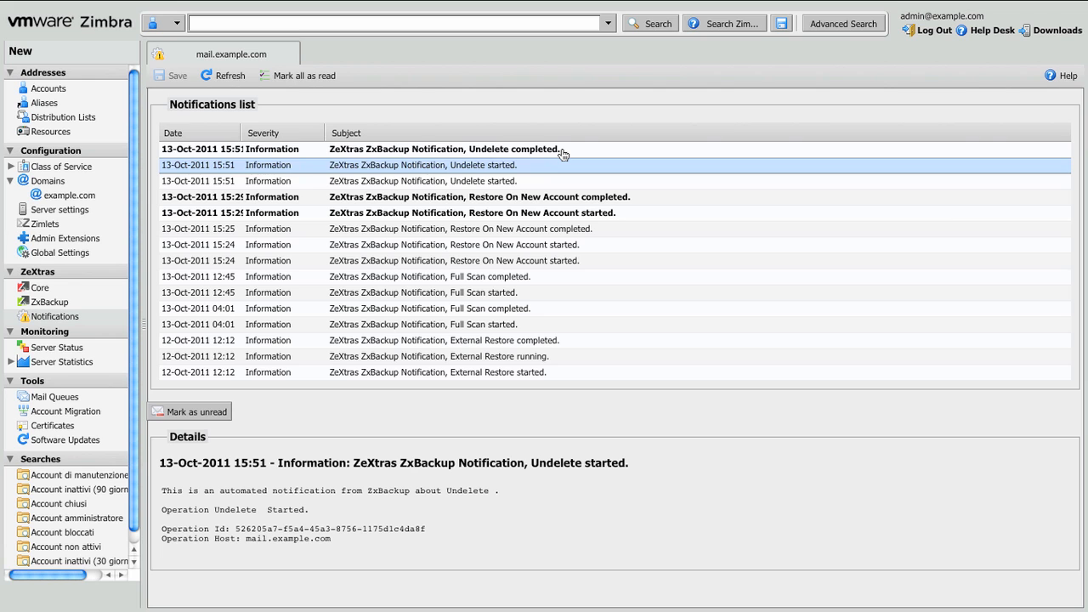
{"action": "left_click", "coordinate": [442, 149]}
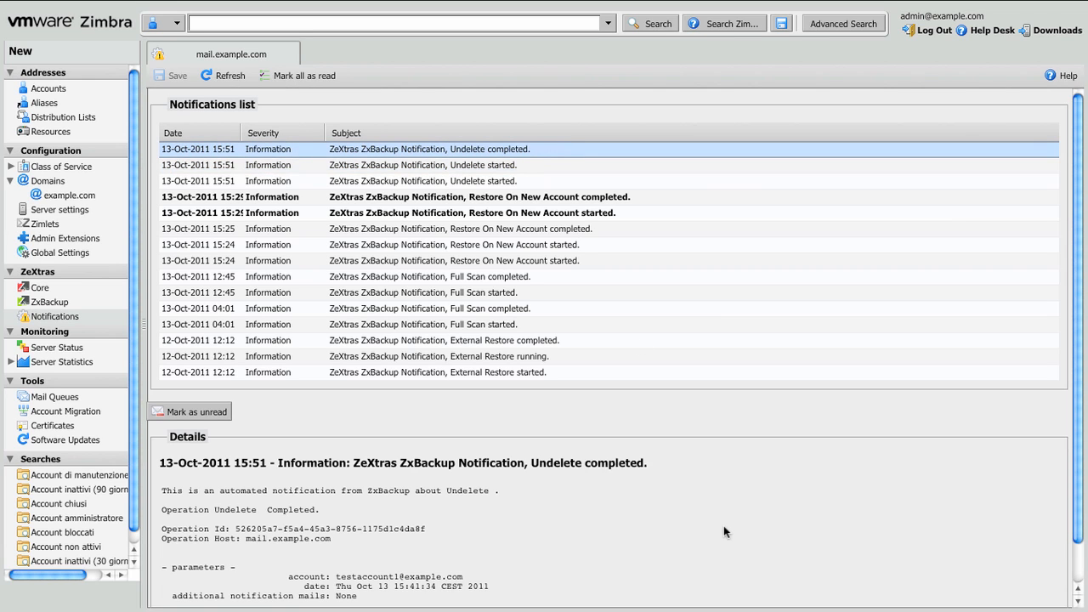
{"action": "scroll", "scroll_direction": "down", "scroll_amount": 3}
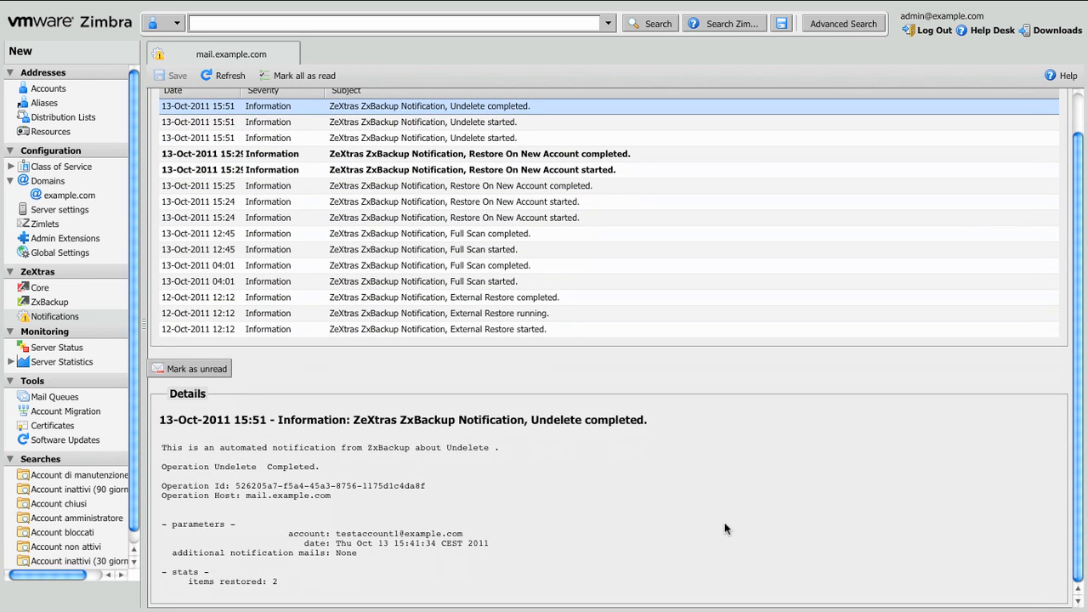
{"action": "mouse_move", "coordinate": [275, 595]}
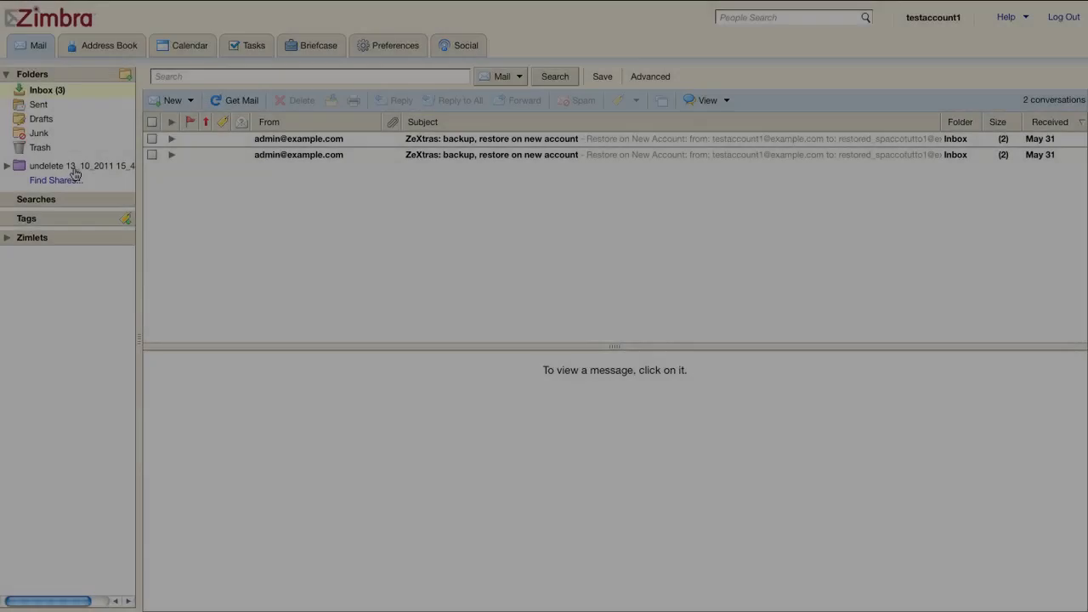
Expand the undelete folder's message subfolder and view the restored forwarded conversation.
{"action": "left_click", "coordinate": [80, 166]}
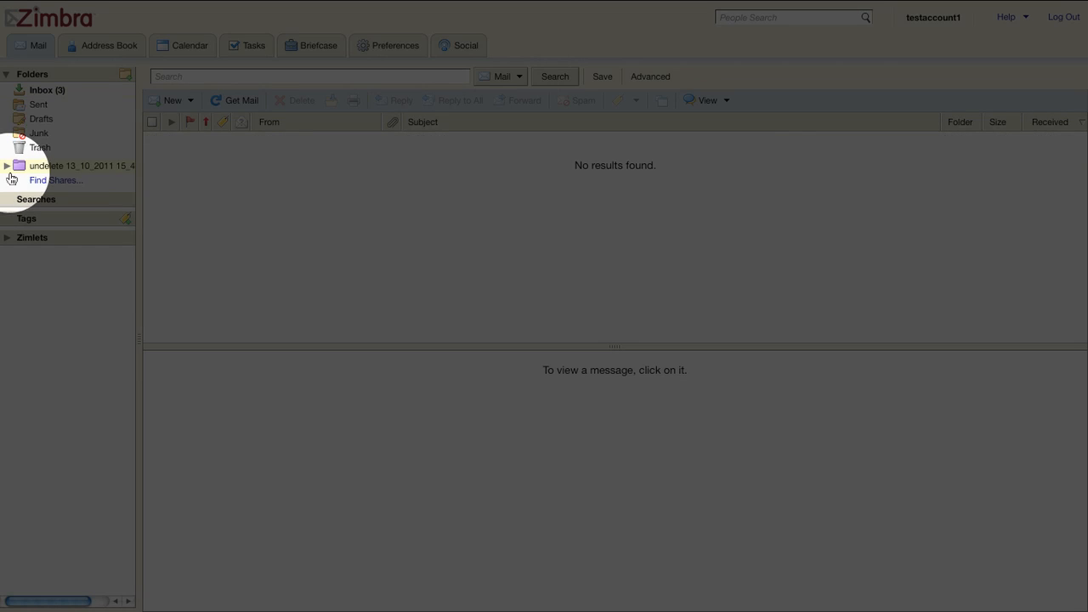
{"action": "left_click", "coordinate": [7, 166]}
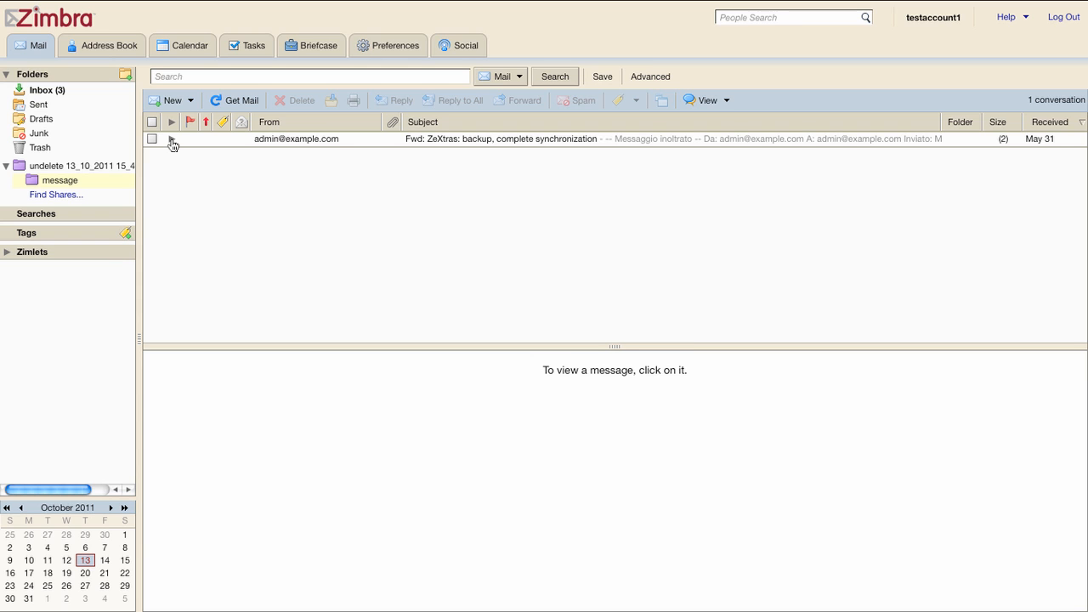
{"action": "left_click", "coordinate": [171, 138]}
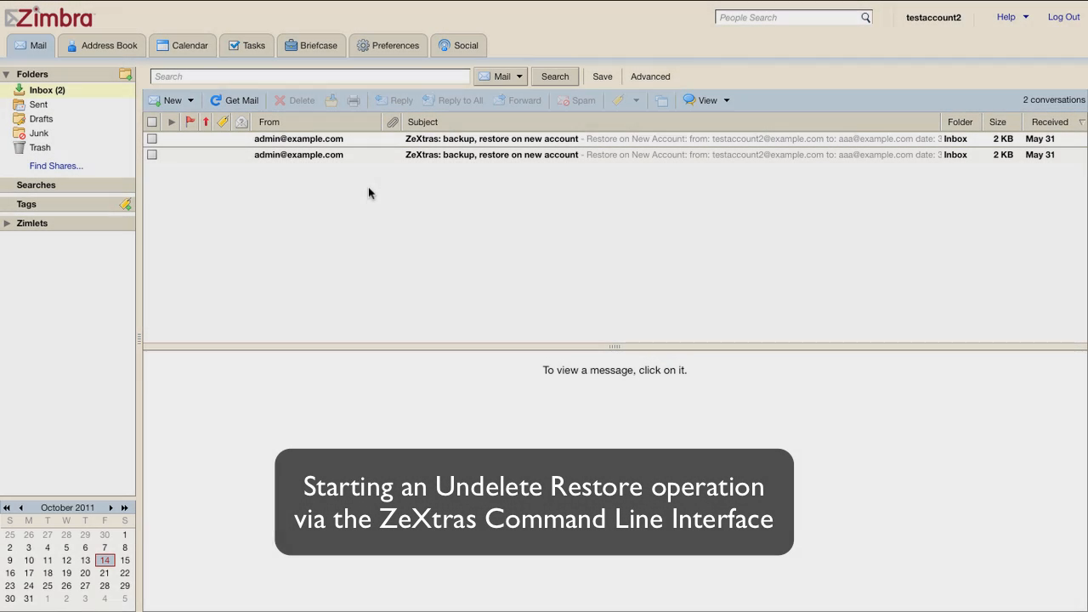
Select the second 'ZeXtras: backup, restore on new account' message and bring up its Delete action.
{"action": "left_click", "coordinate": [153, 155]}
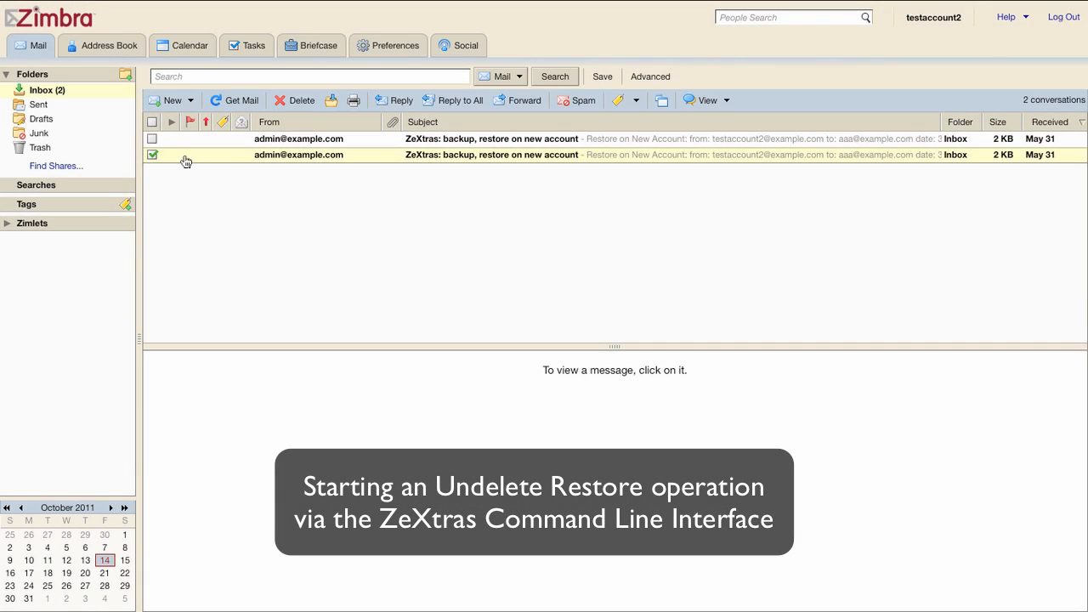
{"action": "right_click", "coordinate": [298, 155]}
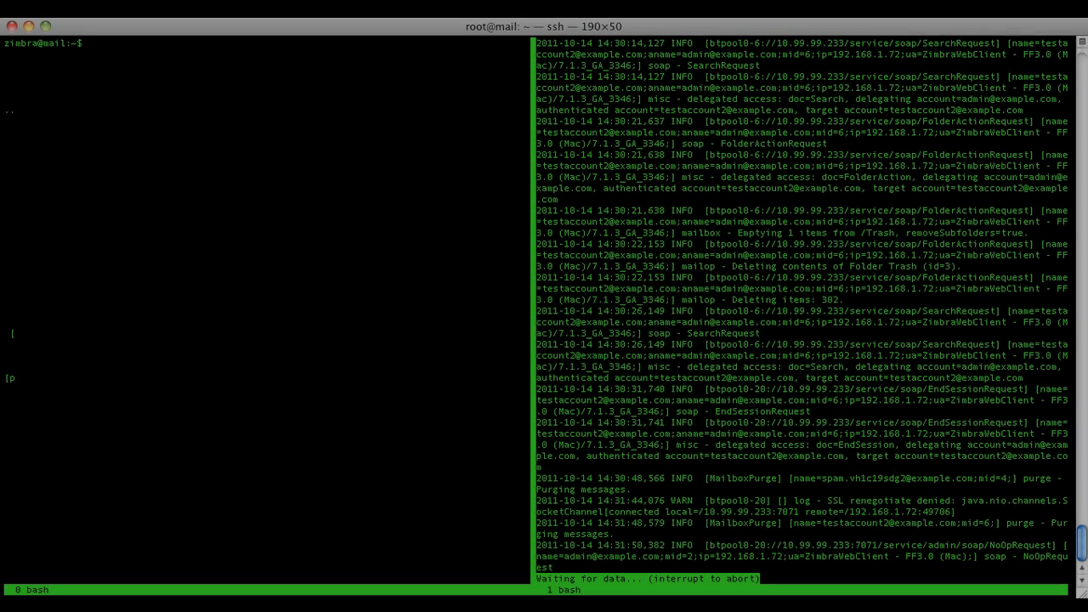
Run 'zxsuite help backup' to list backup commands such as doUndelete and doRestoreOnNewAccount.
{"action": "type", "text": "zxsuite"}
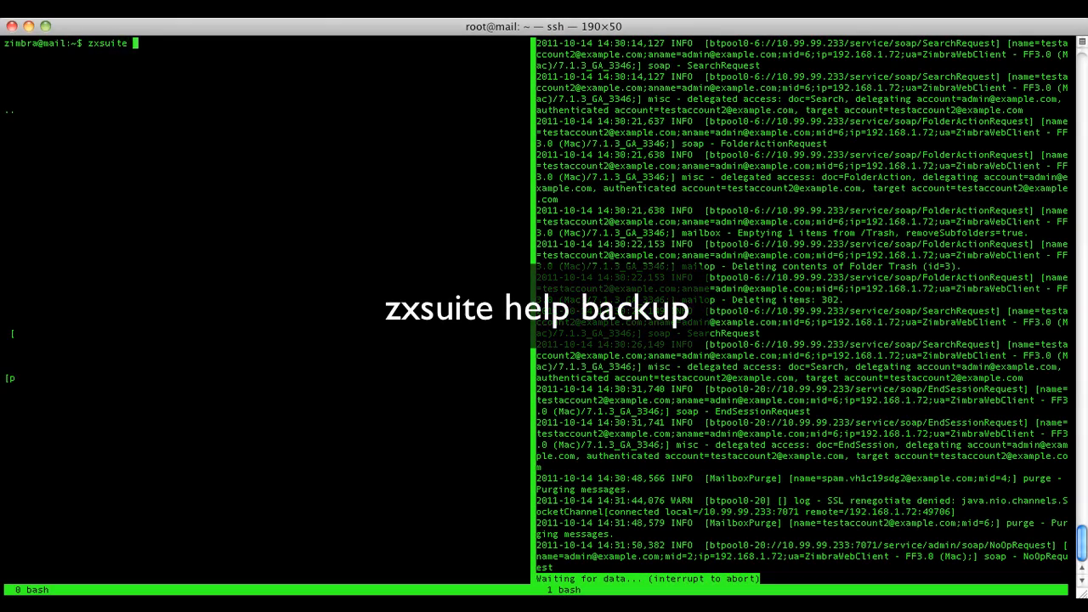
{"action": "type", "text": "help"}
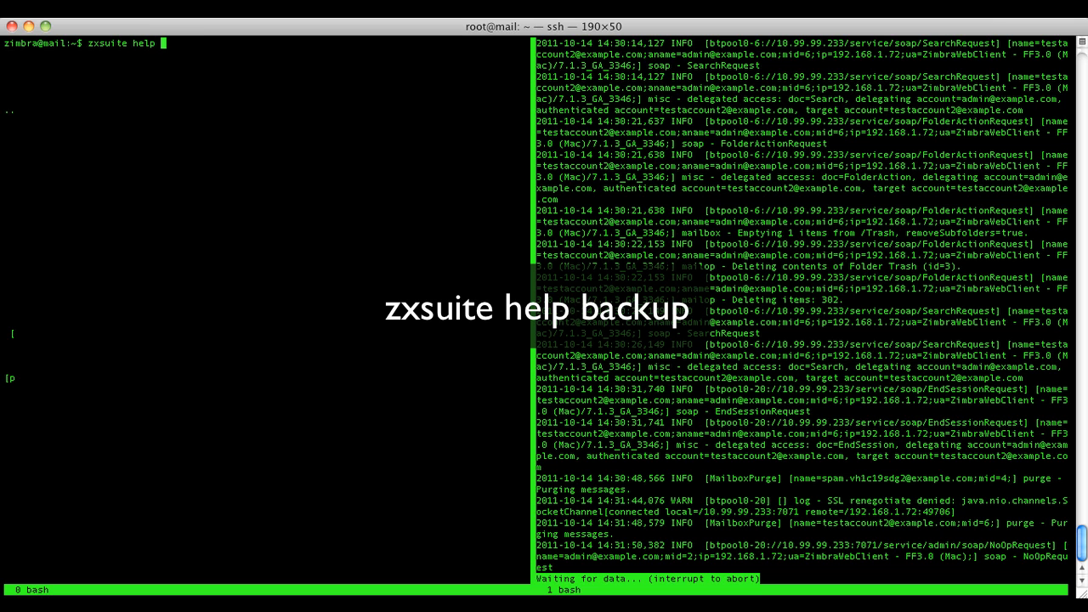
{"action": "type", "text": "backup"}
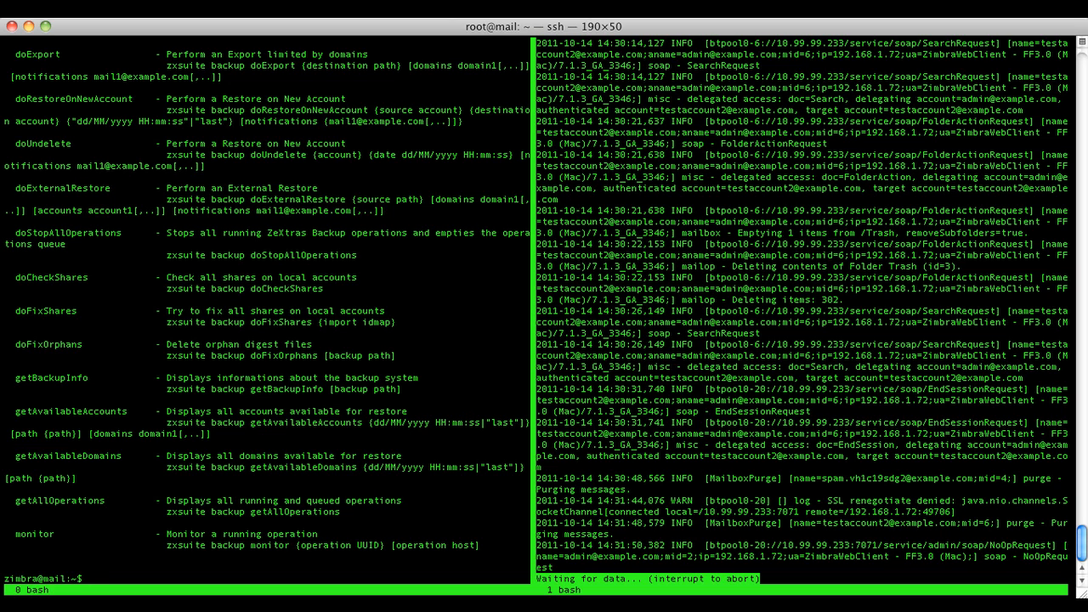
{"action": "mouse_move", "coordinate": [270, 224]}
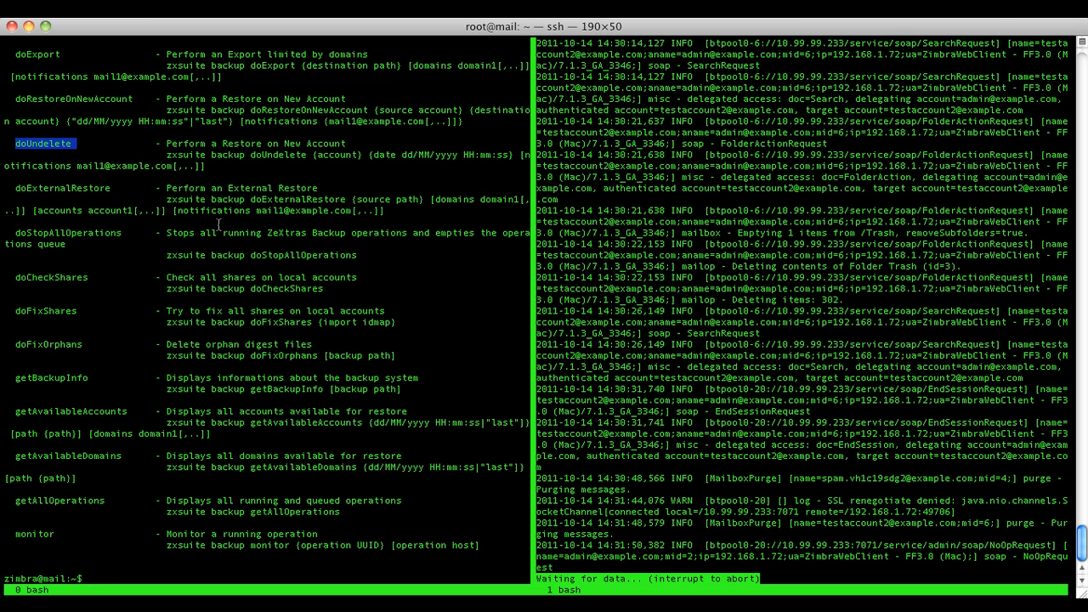
Run 'zxsuite backup doUndelete' for testaccount2 from "14/10/2011 14:20:00".
{"action": "type", "text": "zxsuite backup"}
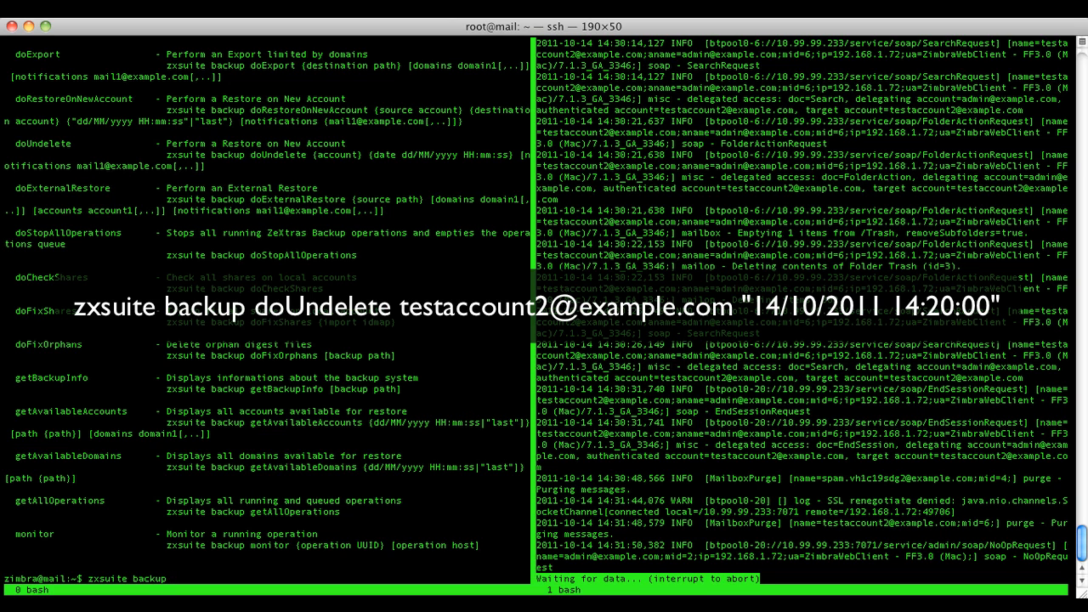
{"action": "type", "text": "doUndele"}
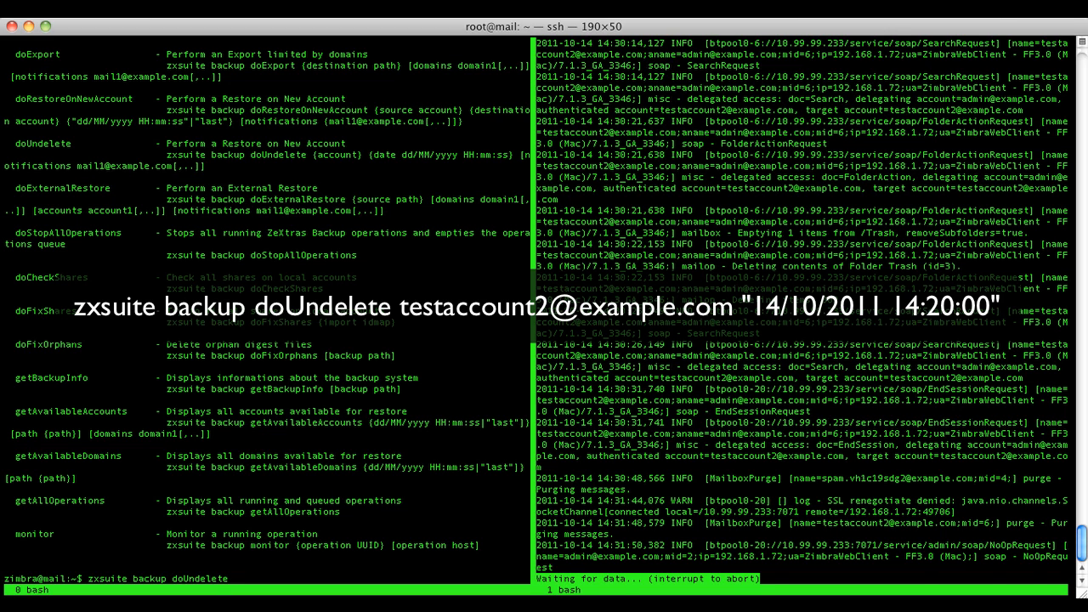
{"action": "type", "text": "te"}
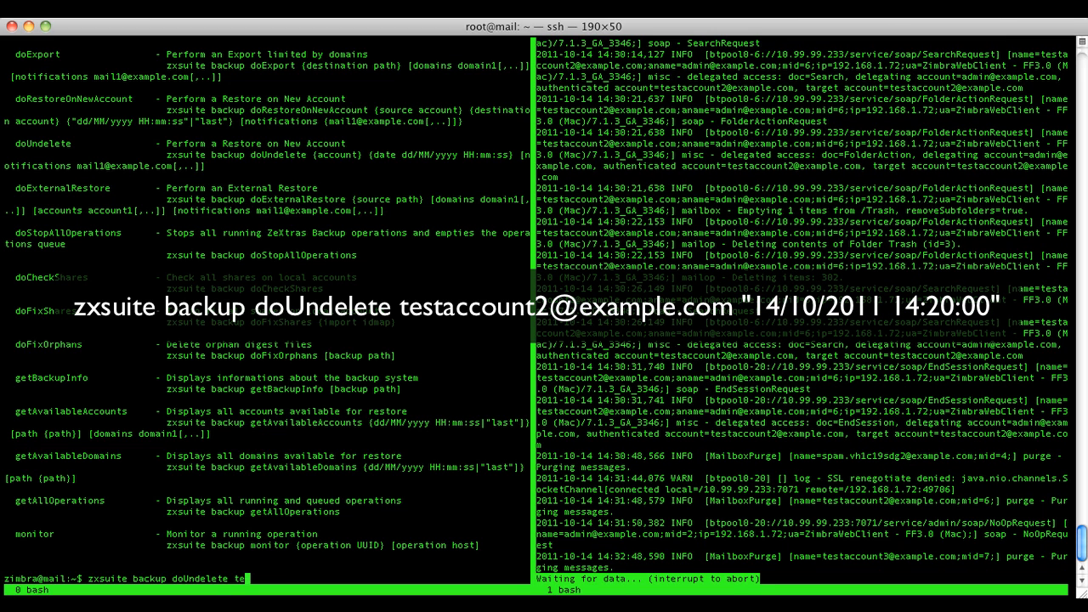
{"action": "type", "text": "staccount2"}
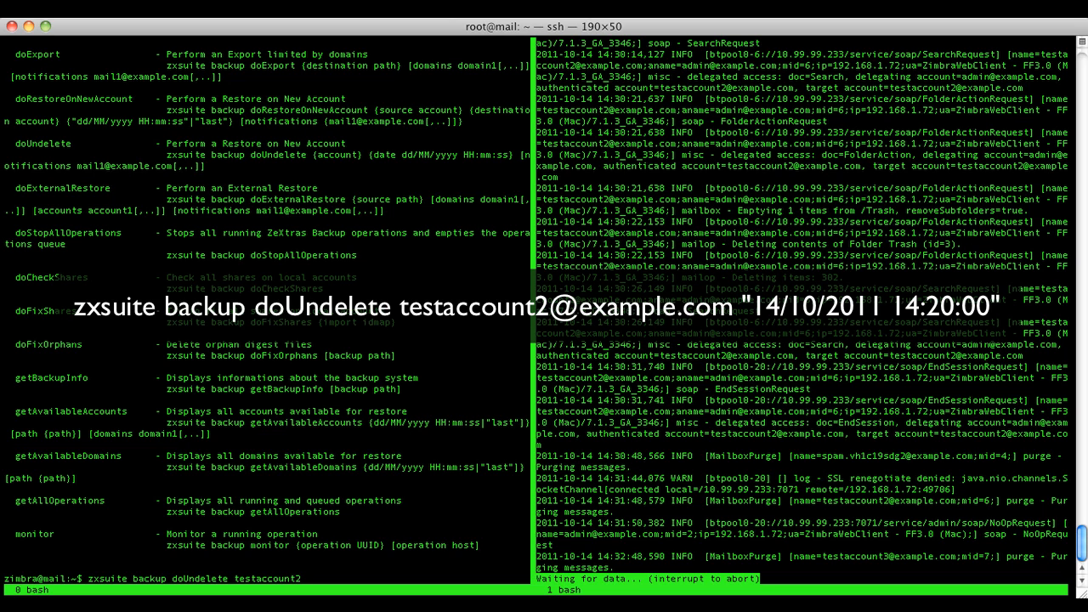
{"action": "type", "text": "@example.com"}
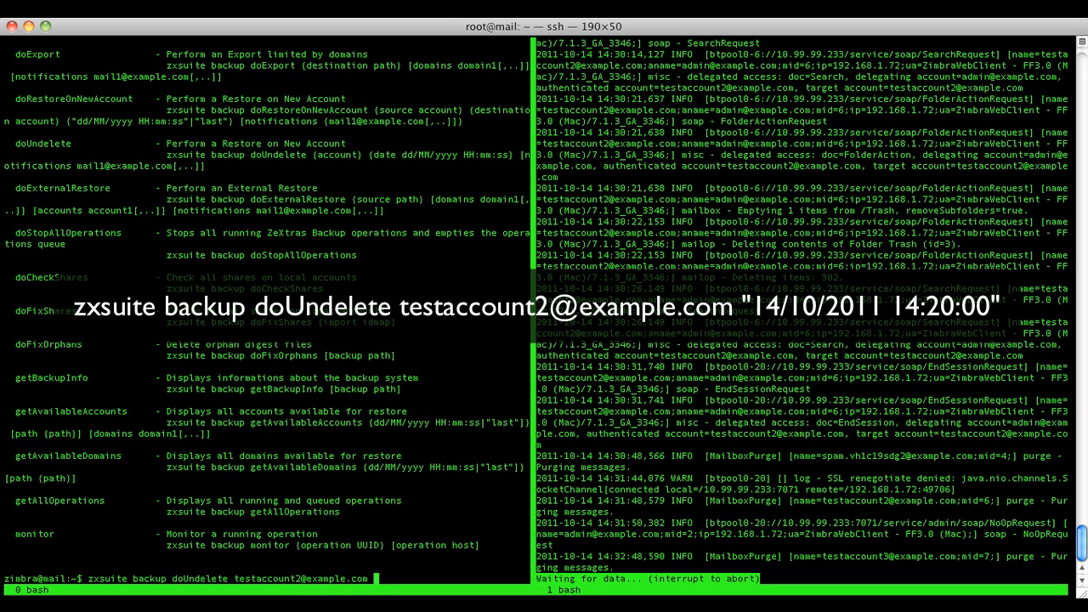
{"action": "type", "text": "\"14/10"}
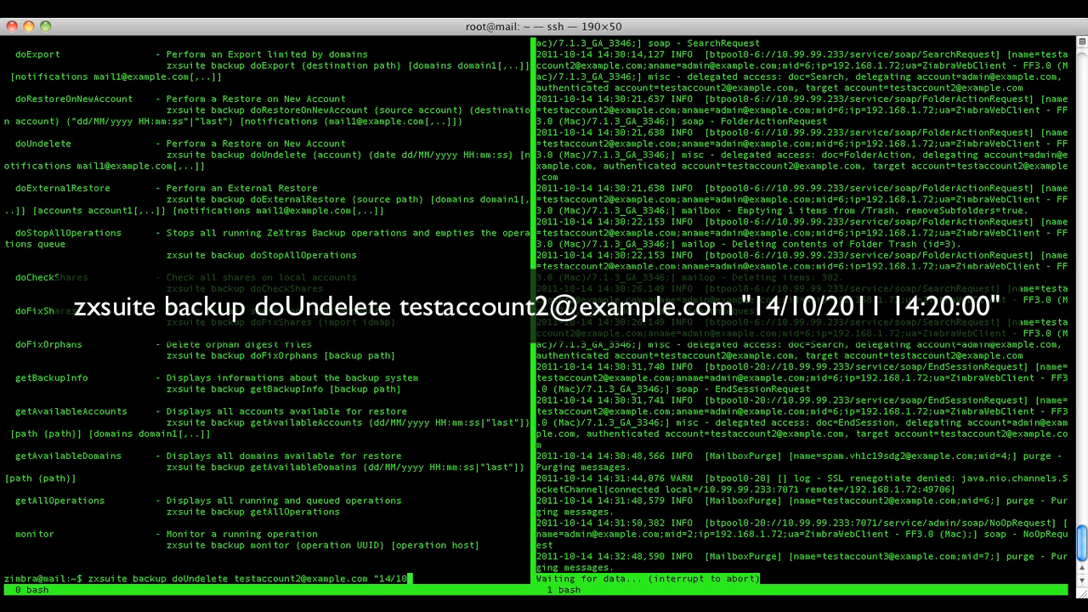
{"action": "type", "text": "2011"}
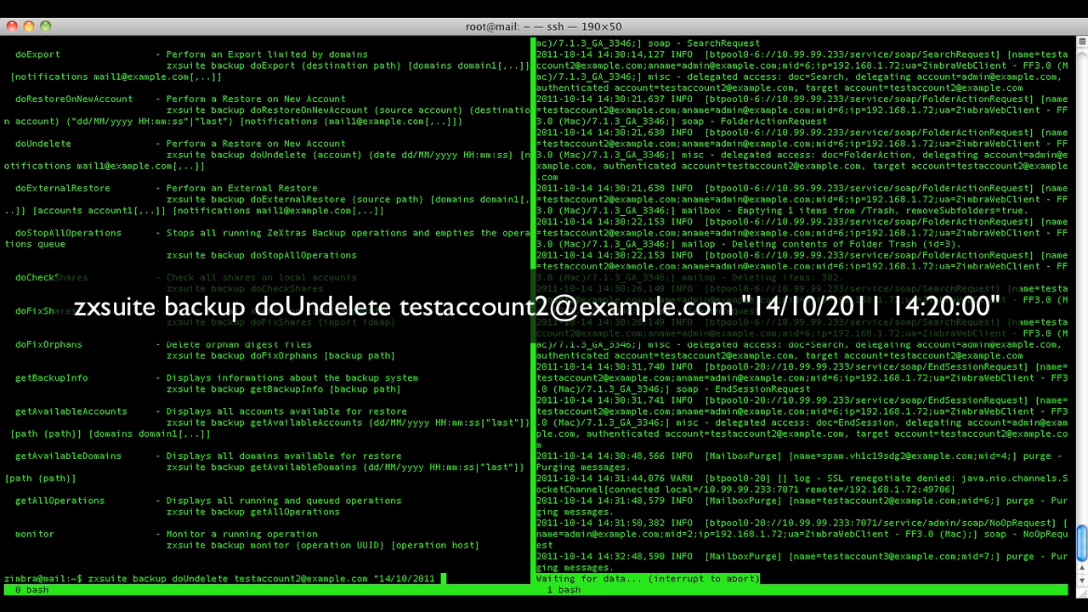
{"action": "type", "text": "4:20:00"}
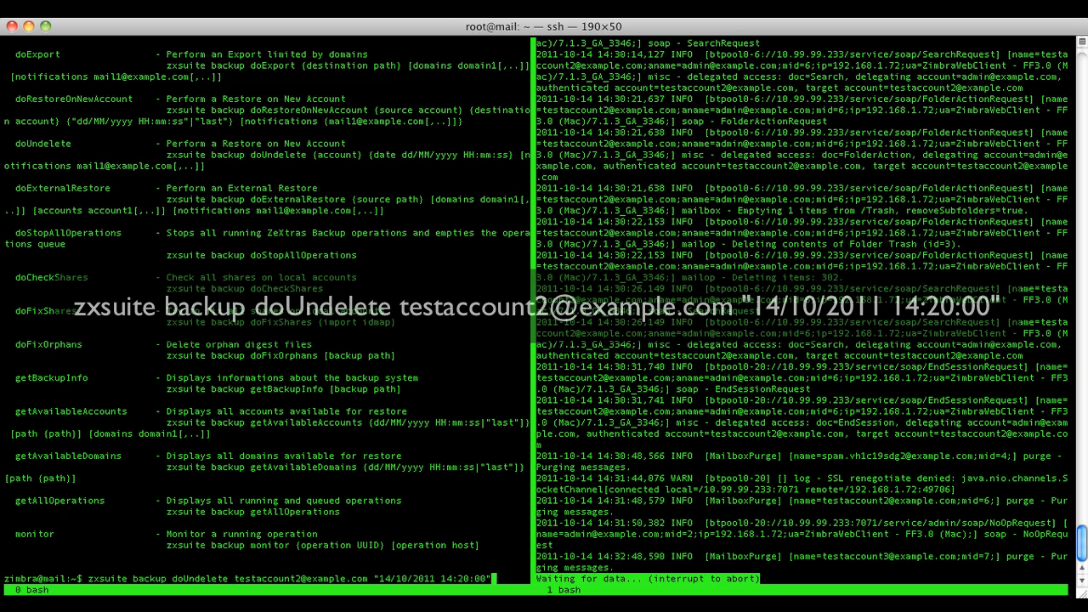
{"action": "key", "text": "Return"}
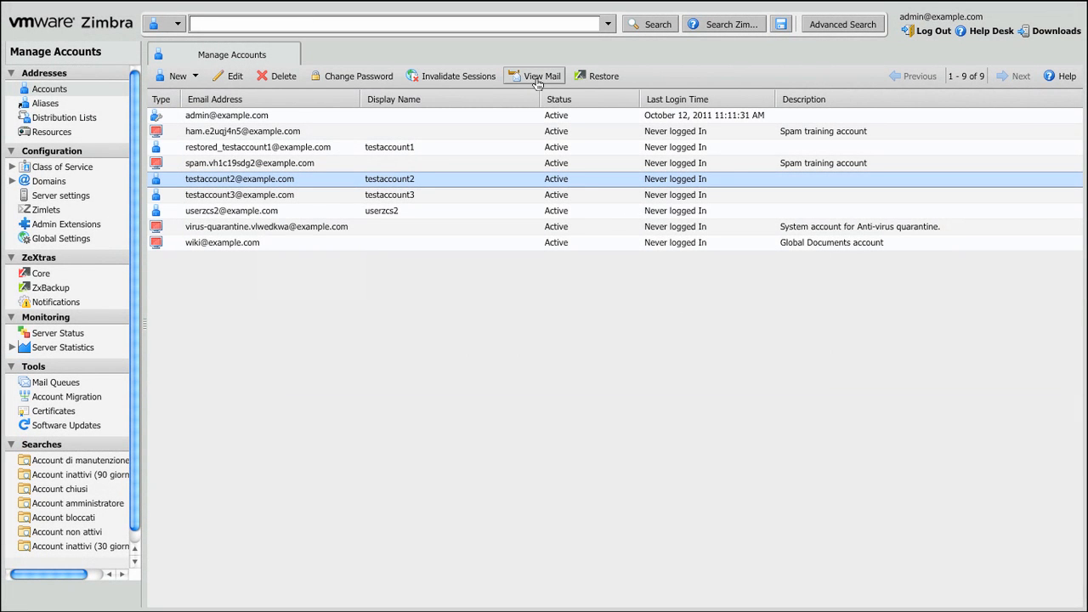
Open testaccount2's web mailbox via View Mail in the Manage Accounts list.
{"action": "left_click", "coordinate": [533, 76]}
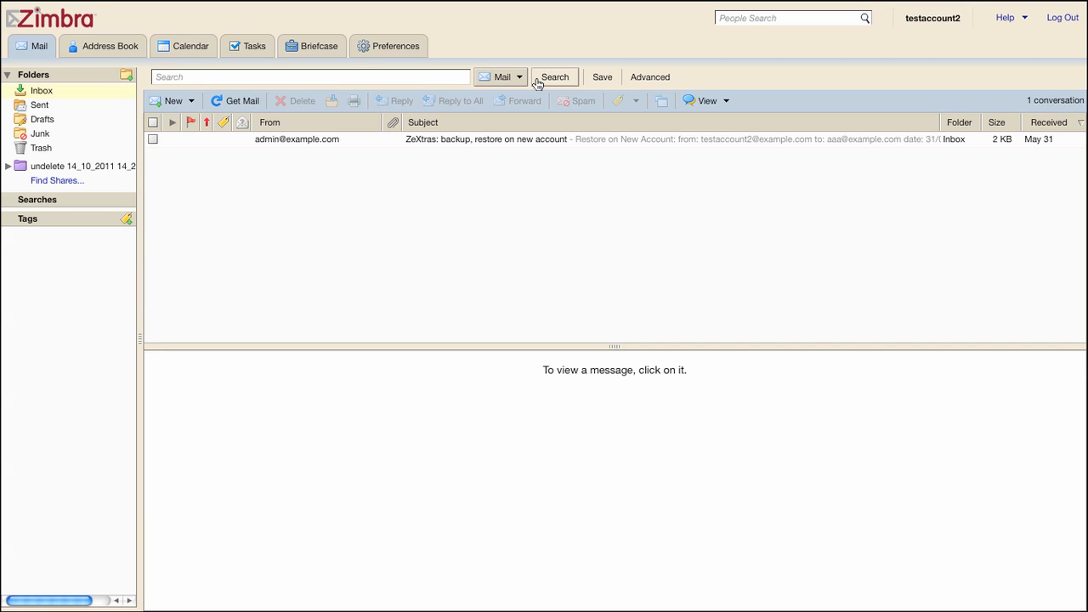